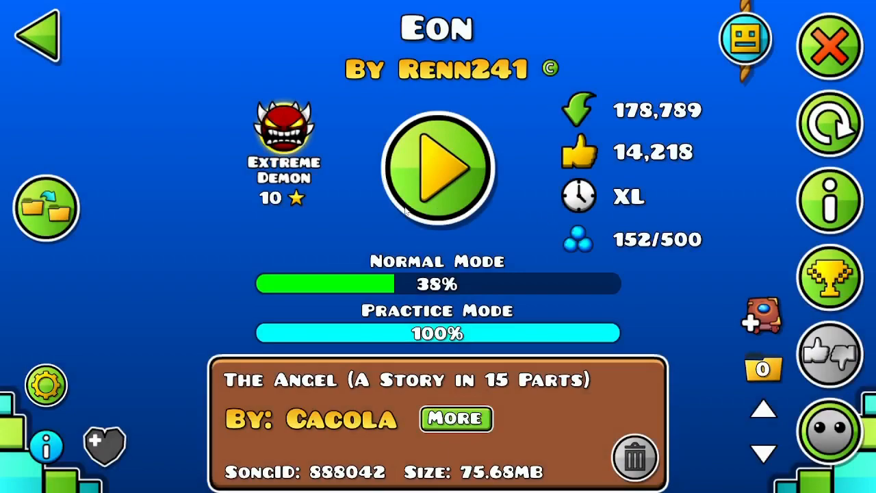
Step: Launch the Eon level from its level page so the run starts at 0%
{"action": "left_click", "coordinate": [438, 167]}
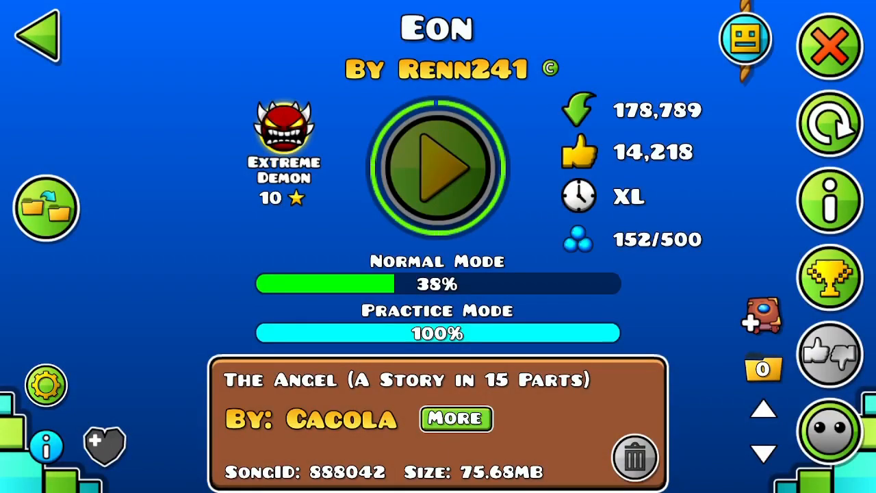
{"action": "left_click", "coordinate": [438, 170]}
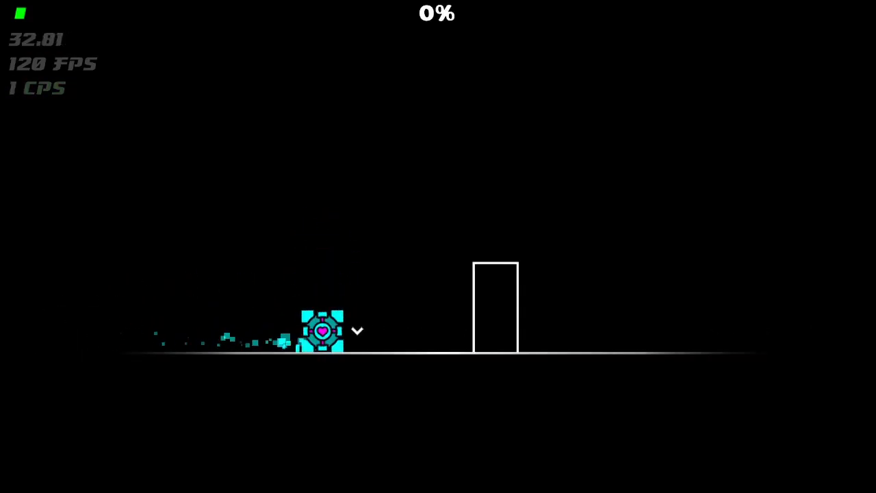
Step: Jump the cube over the opening pillars and keep the run alive to 5%
{"action": "left_click", "coordinate": [321, 328]}
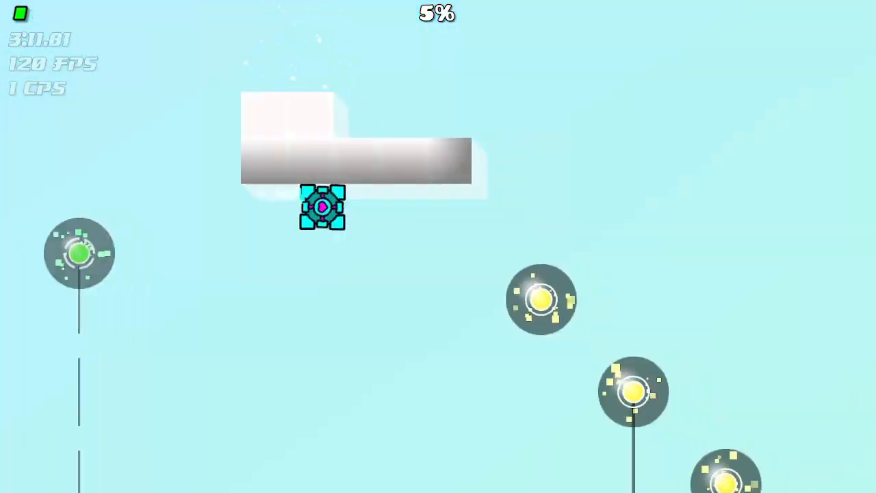
{"action": "left_click", "coordinate": [321, 208]}
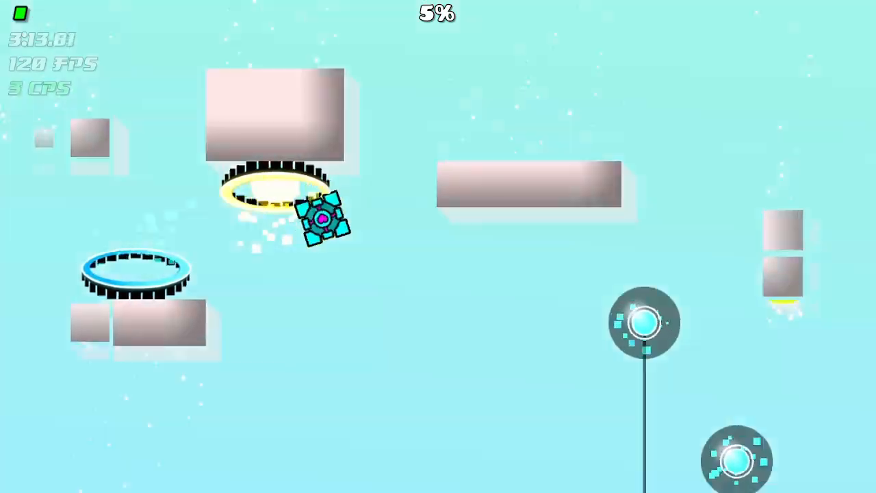